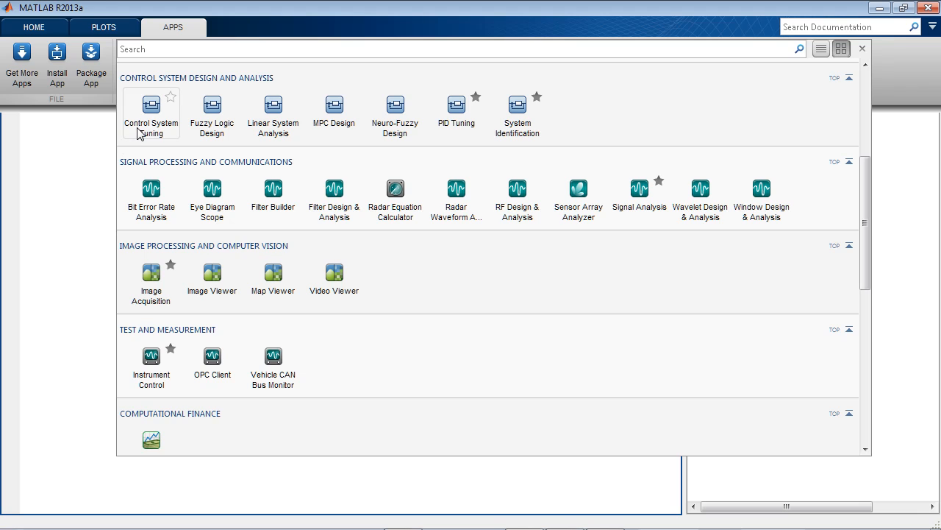
mouse_move(150, 106)
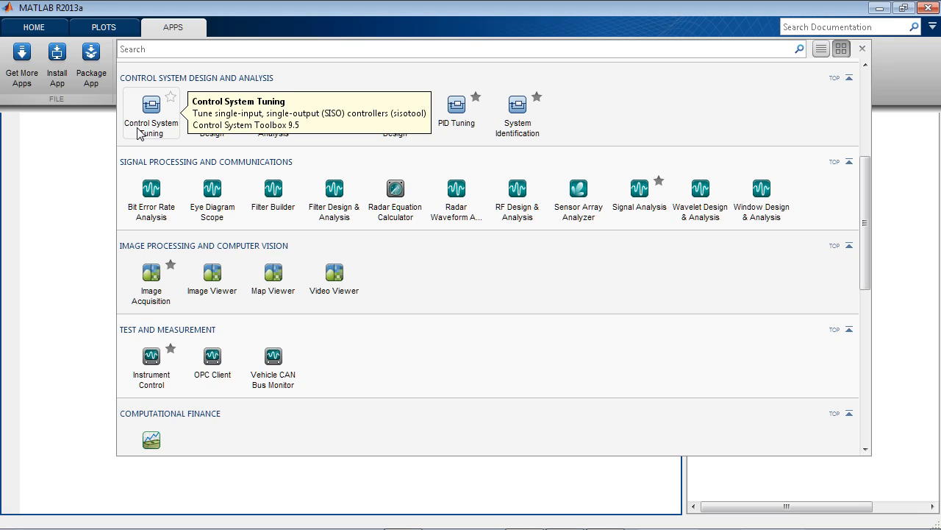